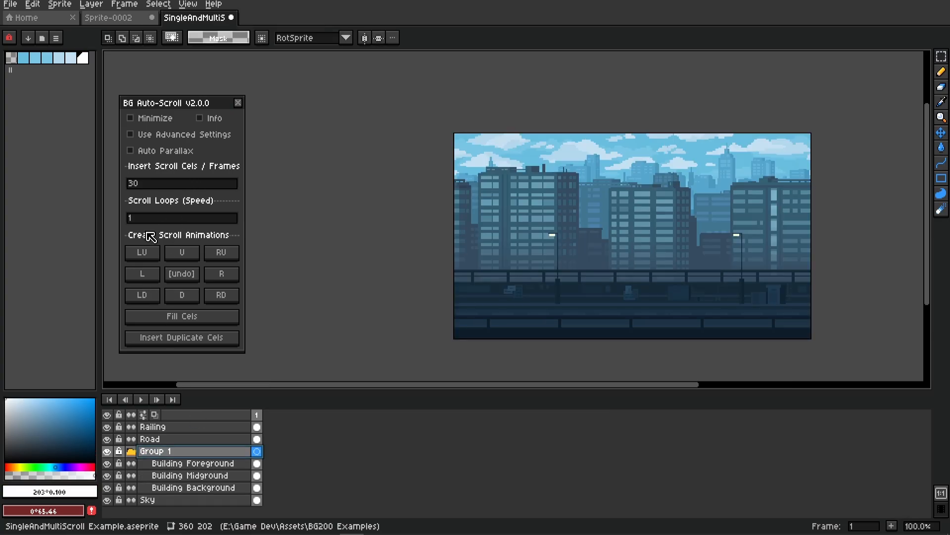
- Turn on Auto Parallax for the PixelCity01 skyline sprite in BG Auto-Scroll
click(142, 275)
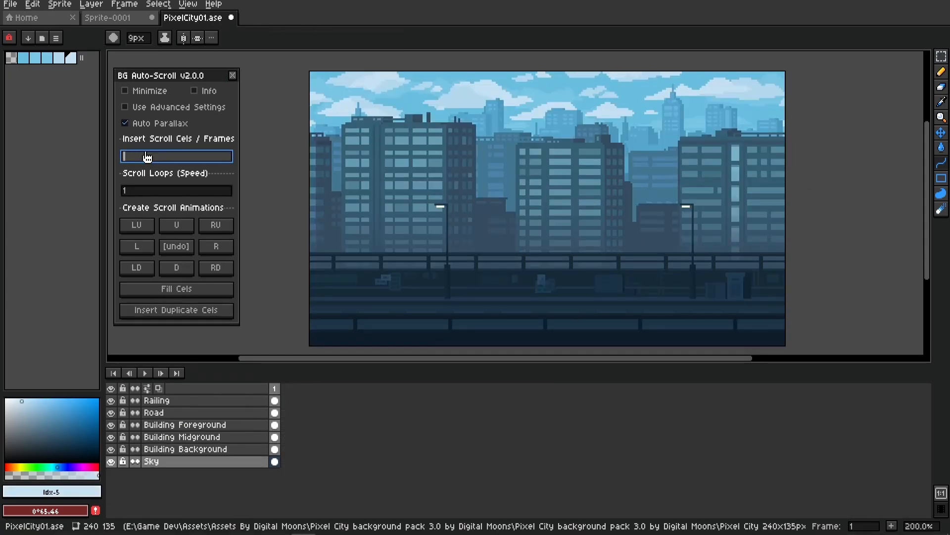
- Generate a 180-frame parallax scroll of the skyline, then move to the Floating Skulls sprite
text(180)
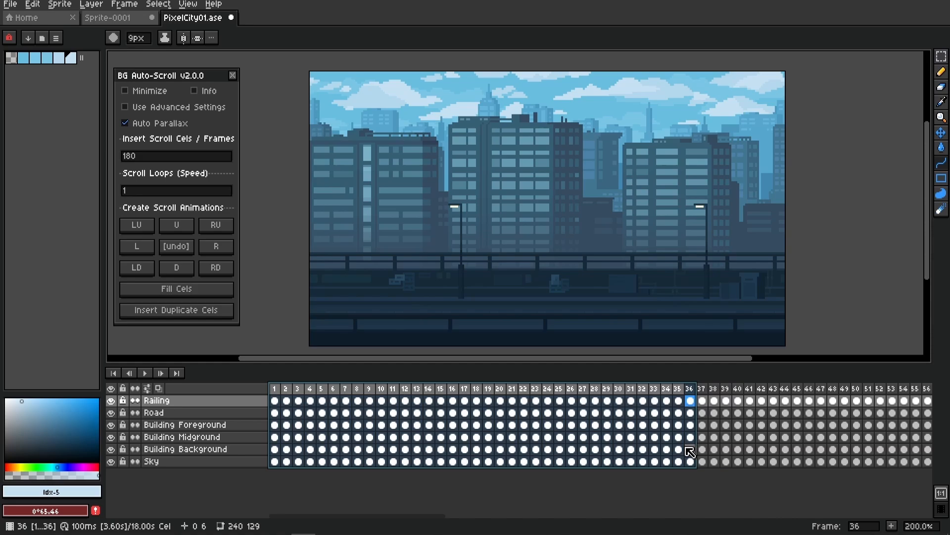
click(355, 17)
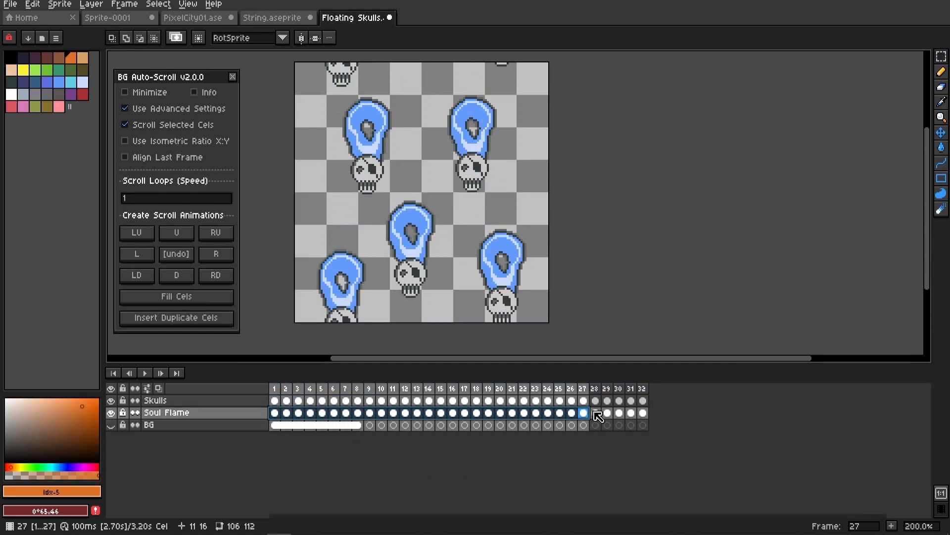
- Browse the skulls and string examples and settle on the isometric Wall_4_Tile sprite at 2:1 ratio, 30 frames
click(297, 413)
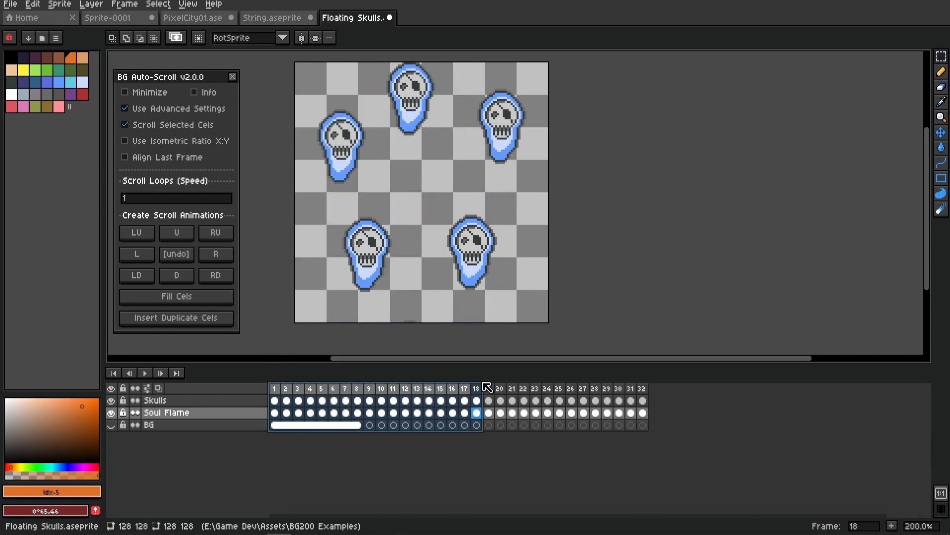
click(275, 17)
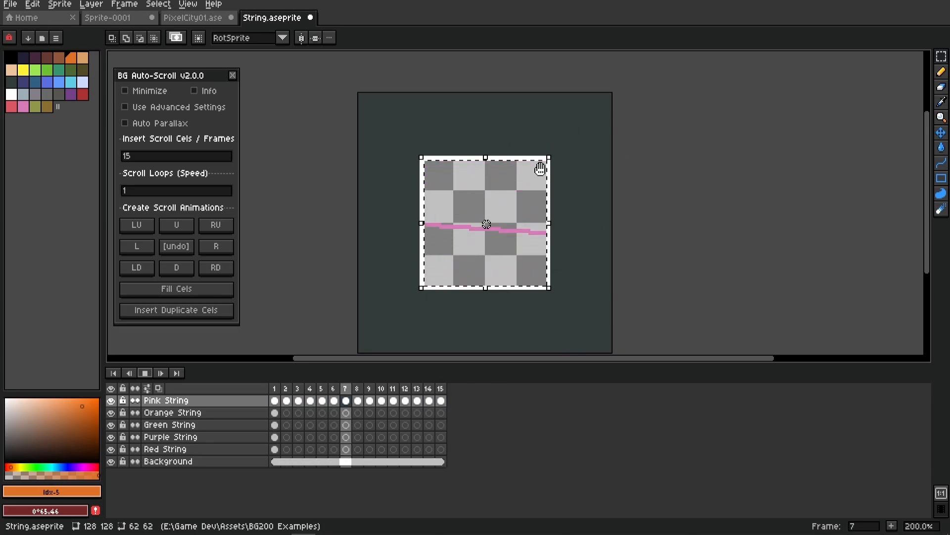
click(514, 16)
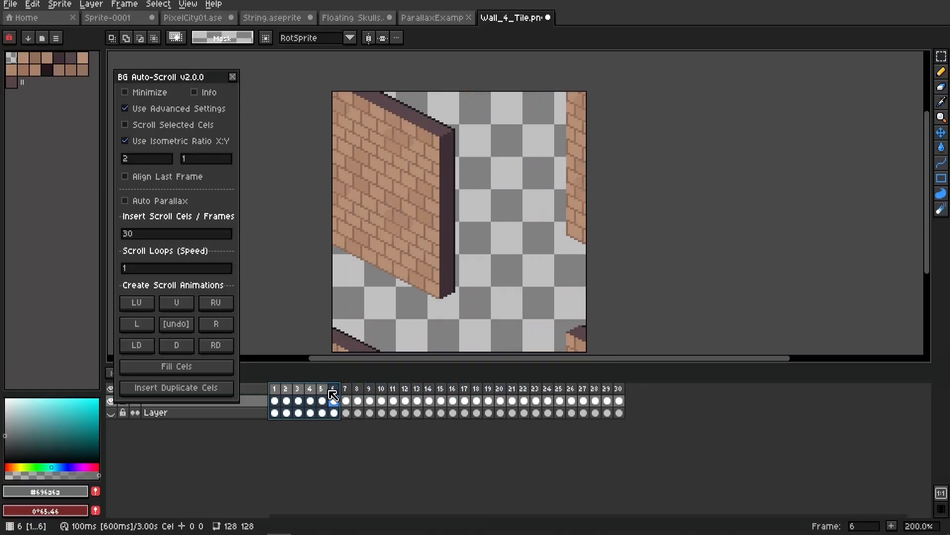